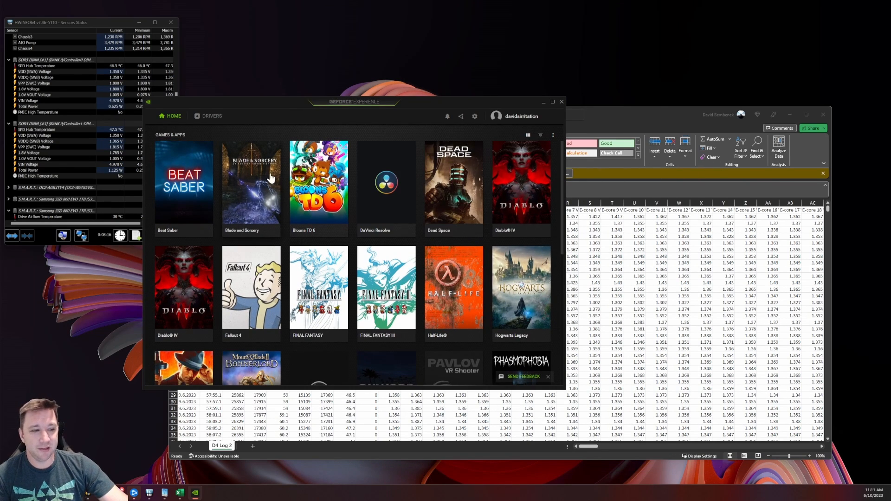
mouse_move(108, 290)
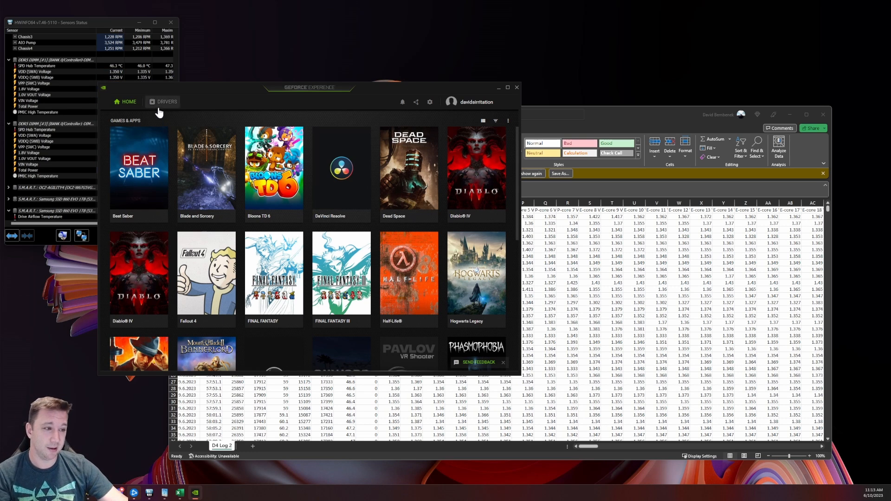
On the Drivers page, start reinstalling the current Game Ready Driver with clean installation selected.
click(166, 102)
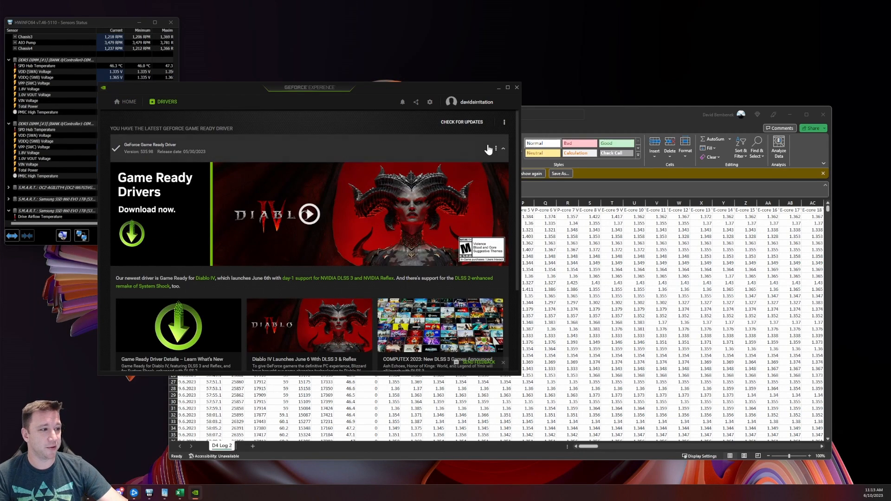
click(496, 147)
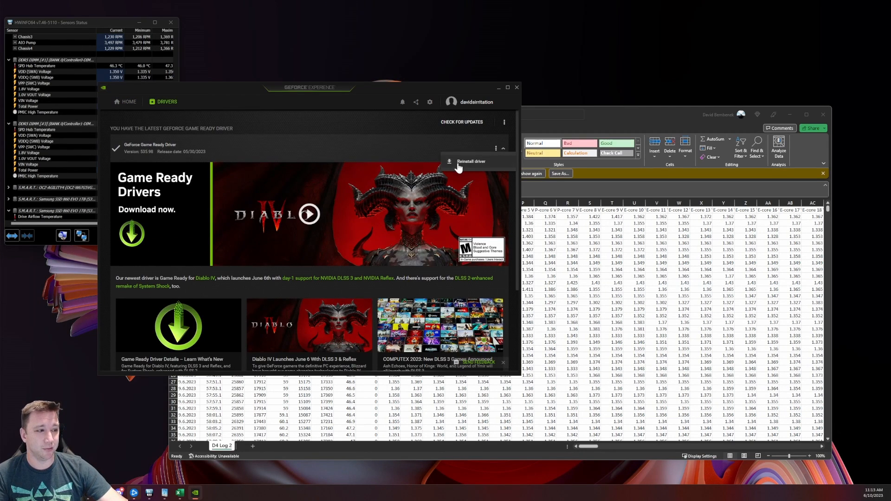
click(471, 162)
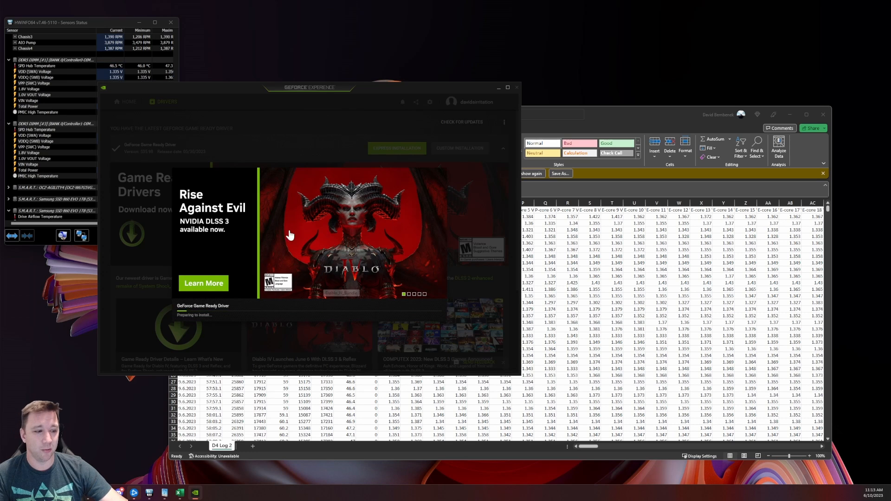
mouse_move(313, 288)
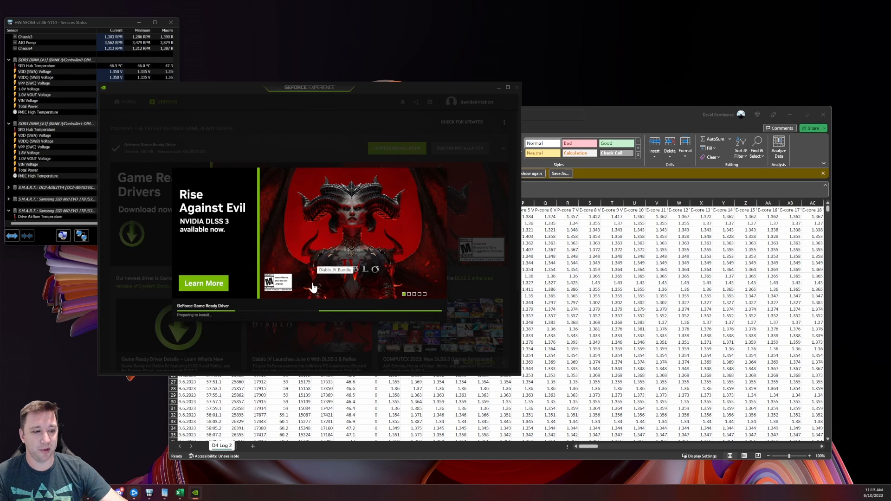
mouse_move(395, 267)
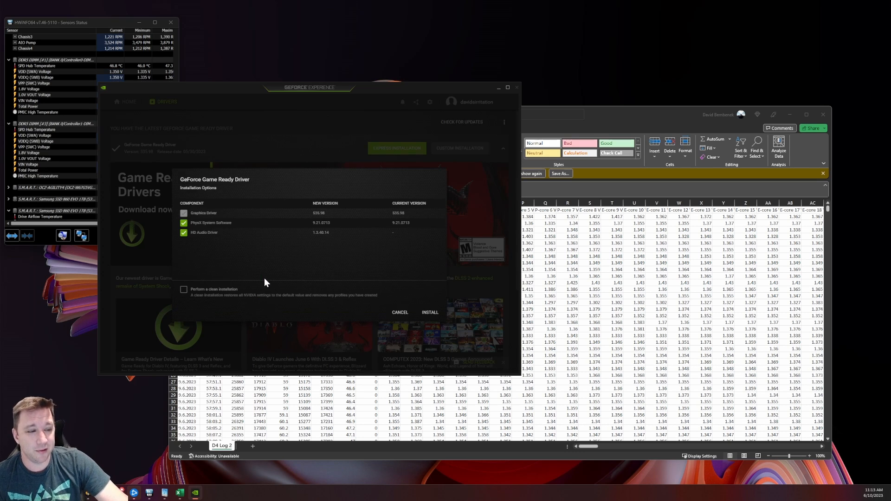
click(184, 290)
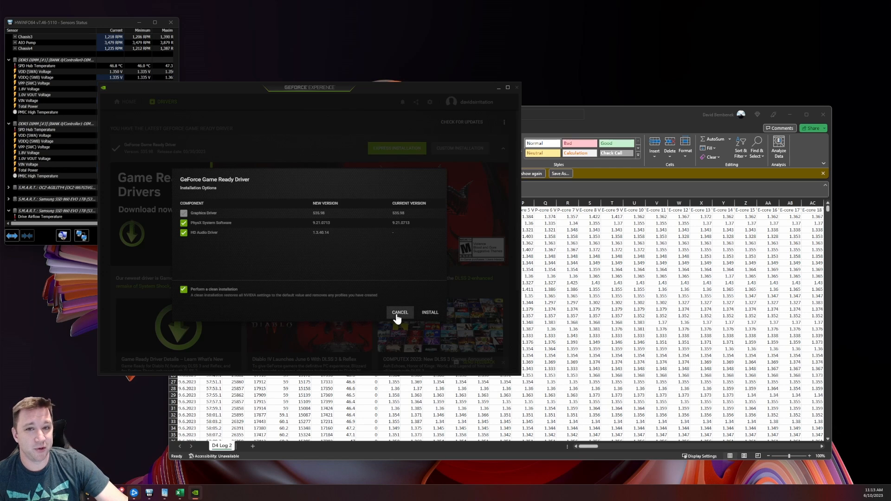
Cancel the driver reinstall and close GeForce Experience.
click(399, 312)
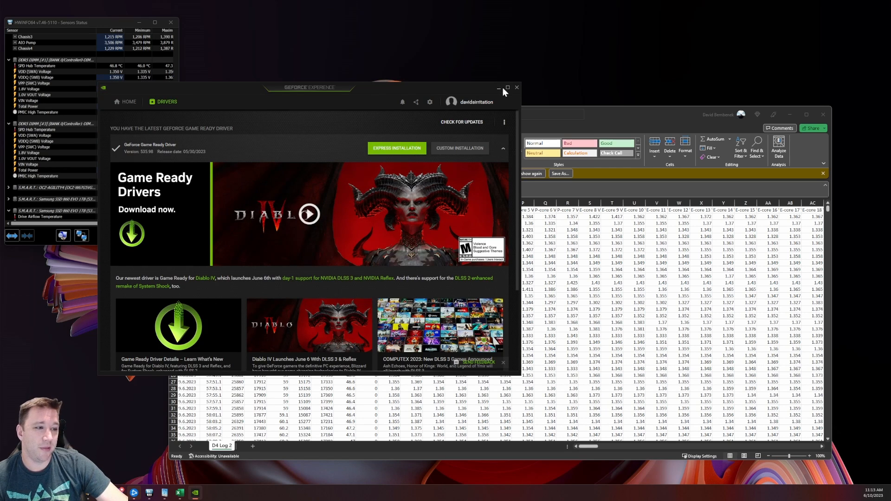
click(502, 149)
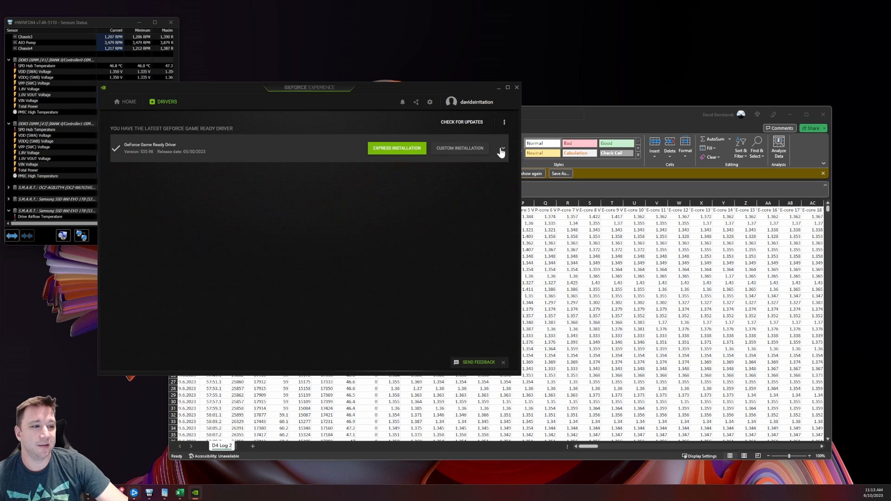
click(500, 149)
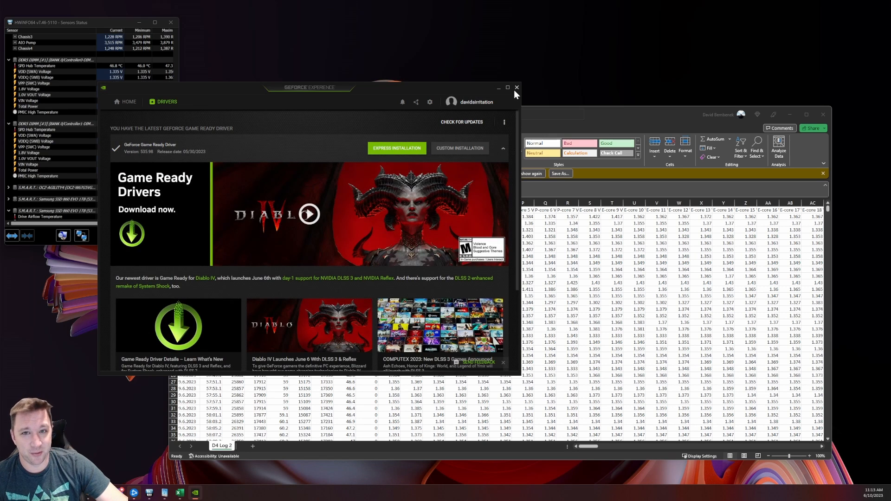
mouse_move(517, 87)
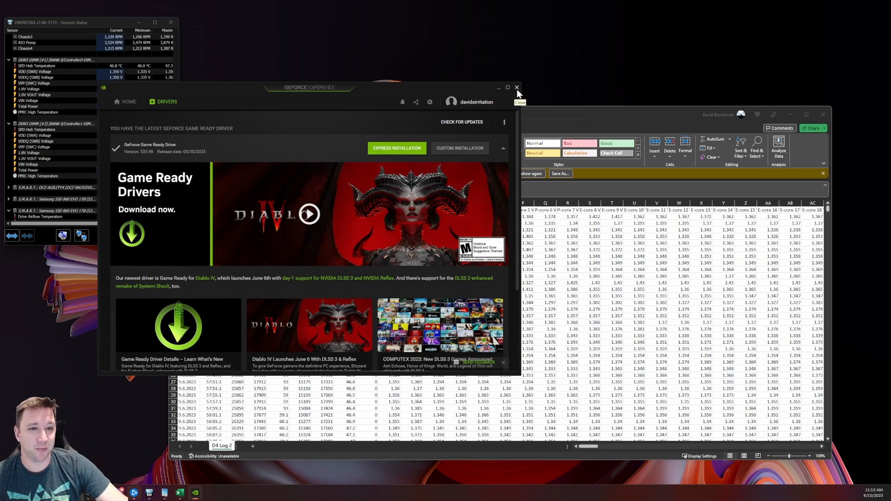
click(517, 87)
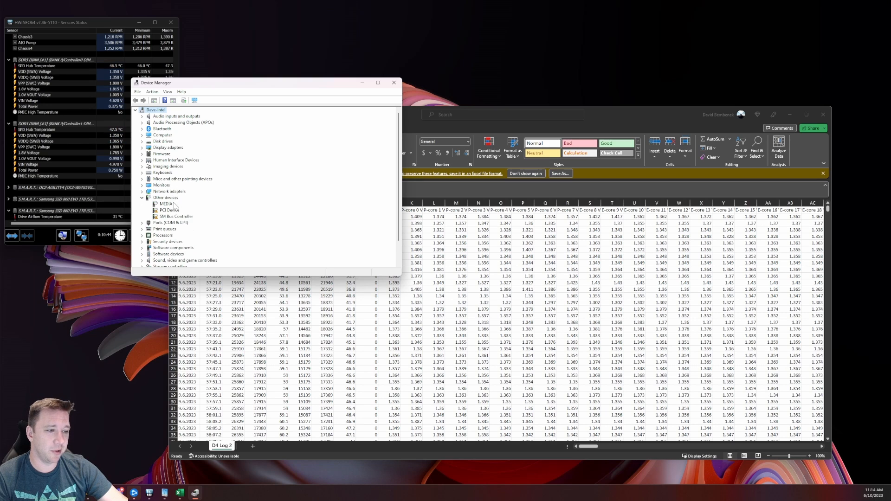
Inspect System devices and the SM Bus Controller under Other devices, then close Device Manager.
click(169, 209)
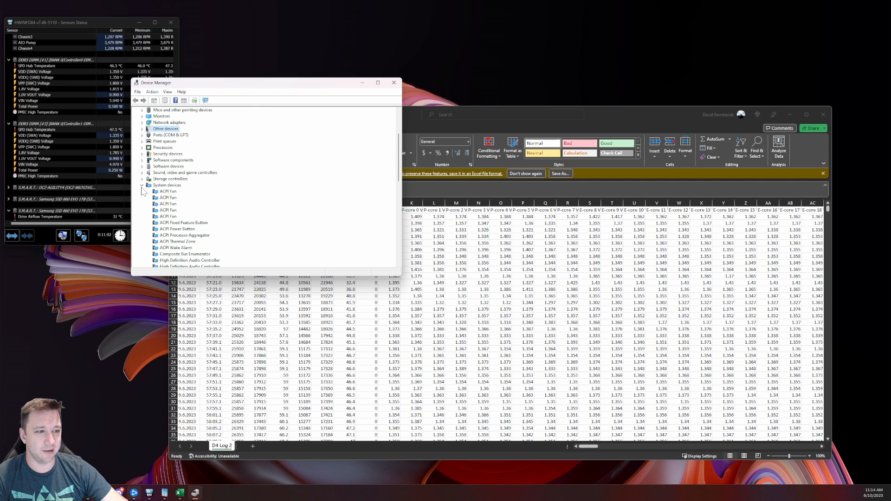
click(142, 185)
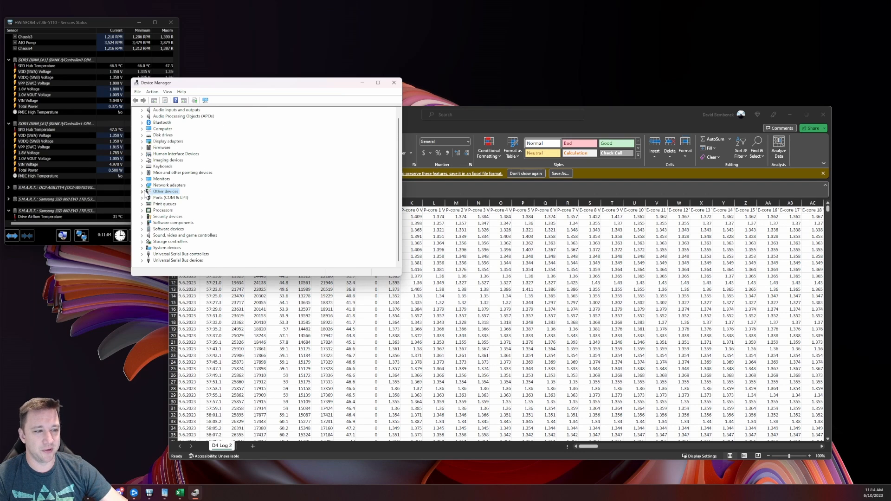
click(143, 191)
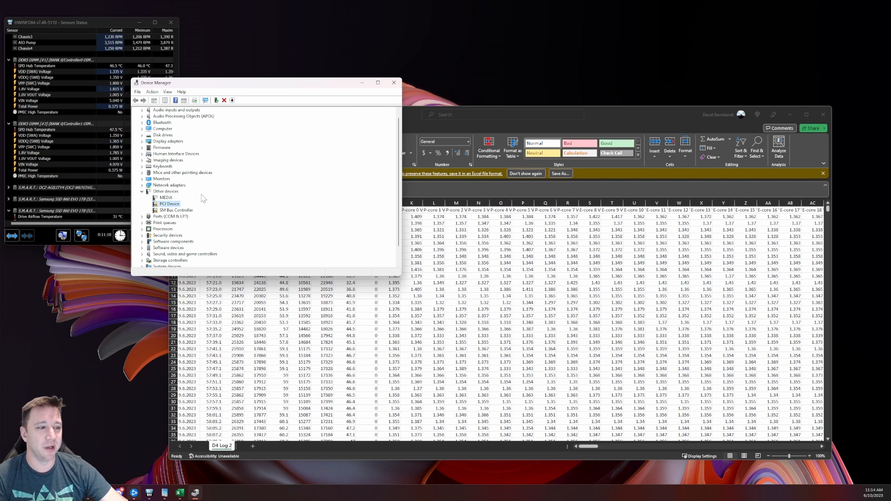
click(174, 210)
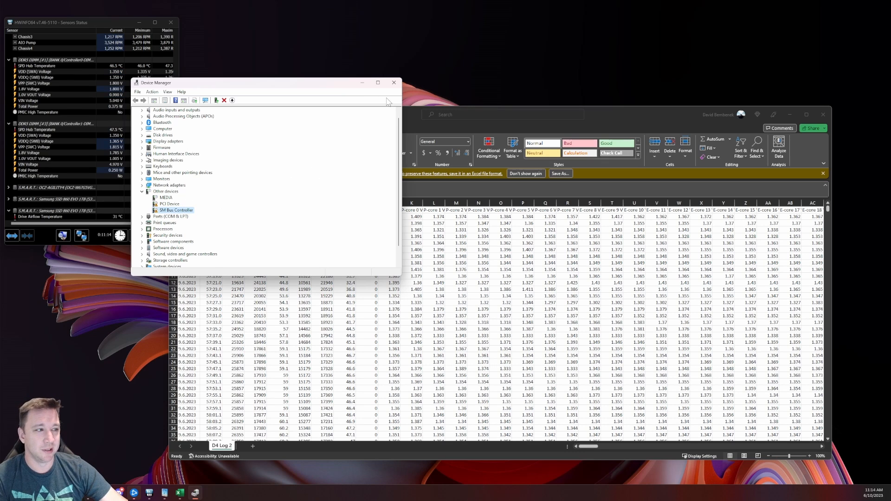
click(393, 81)
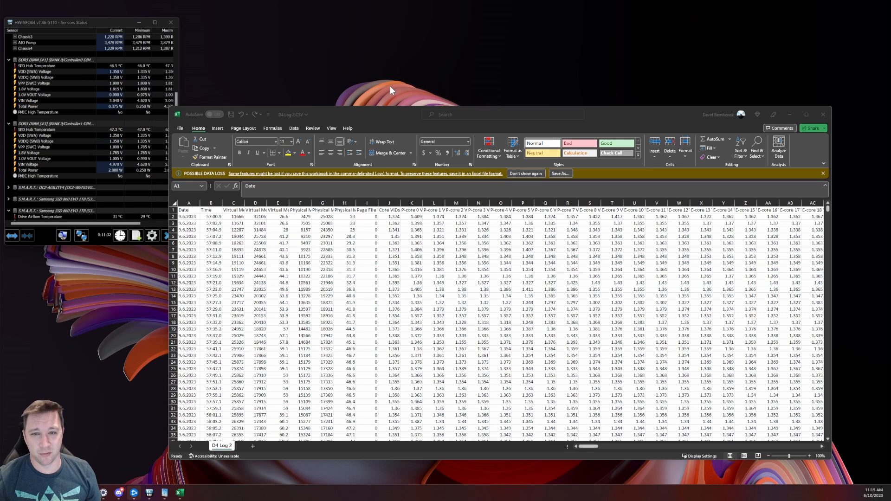
mouse_move(295, 122)
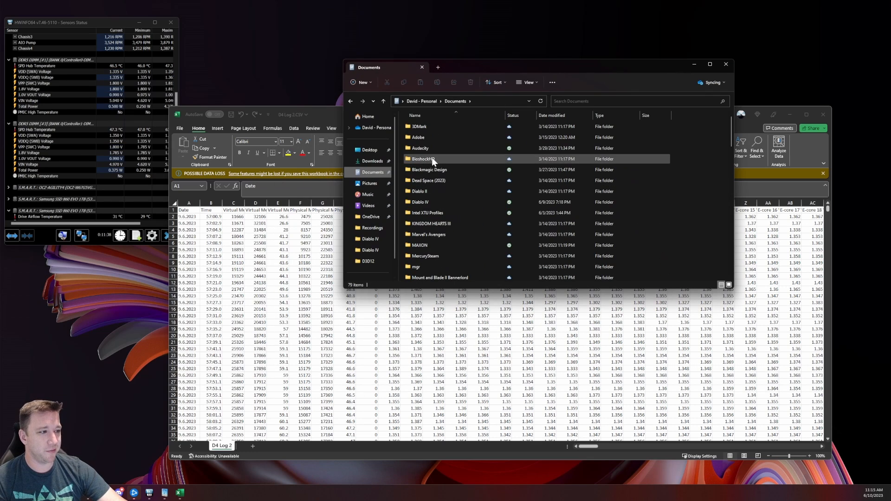
Open LocalPrefs.txt from the Diablo IV documents folder in Notepad.
double_click(420, 202)
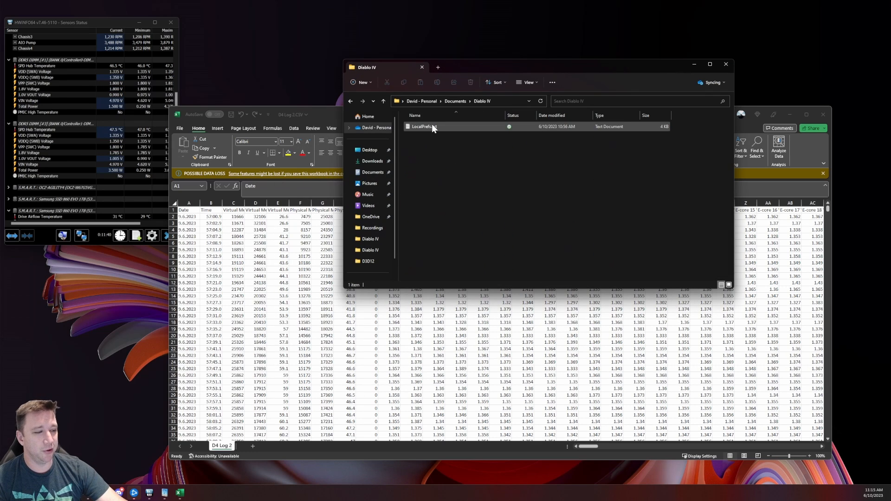
click(423, 126)
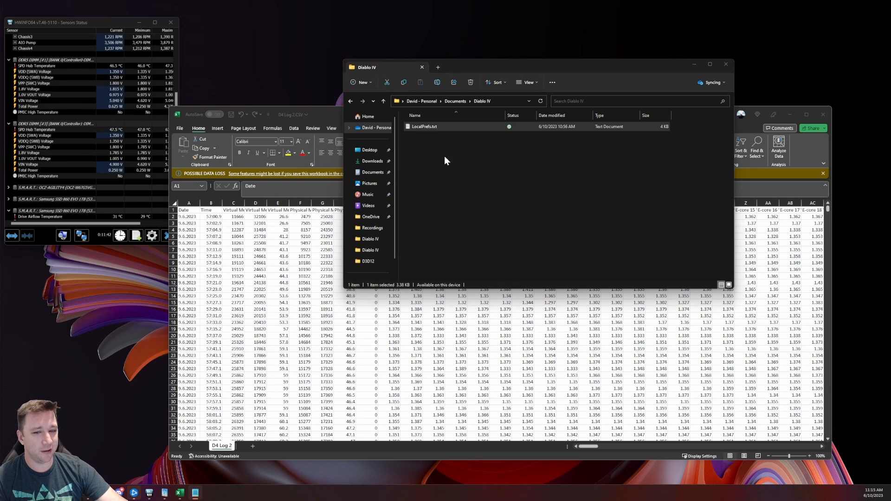
double_click(422, 126)
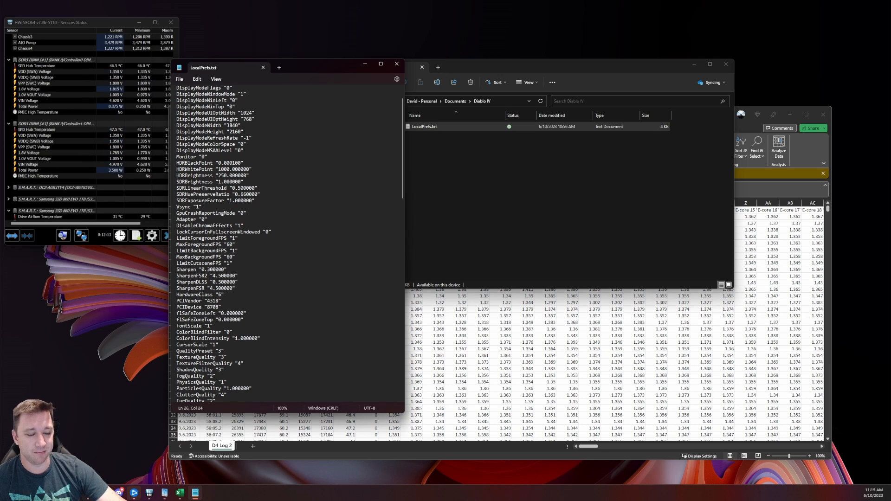
Scroll through the LocalPrefs display and graphics settings, then close the file.
scroll(down, 3)
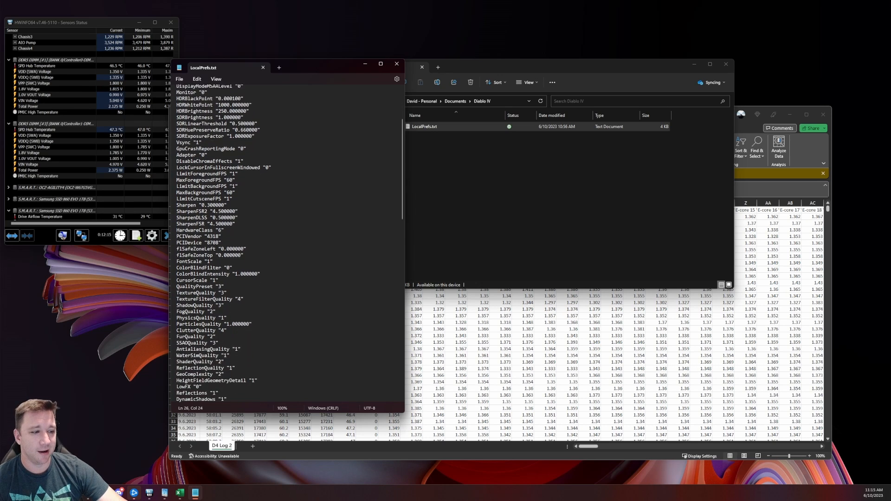
scroll(down, 3)
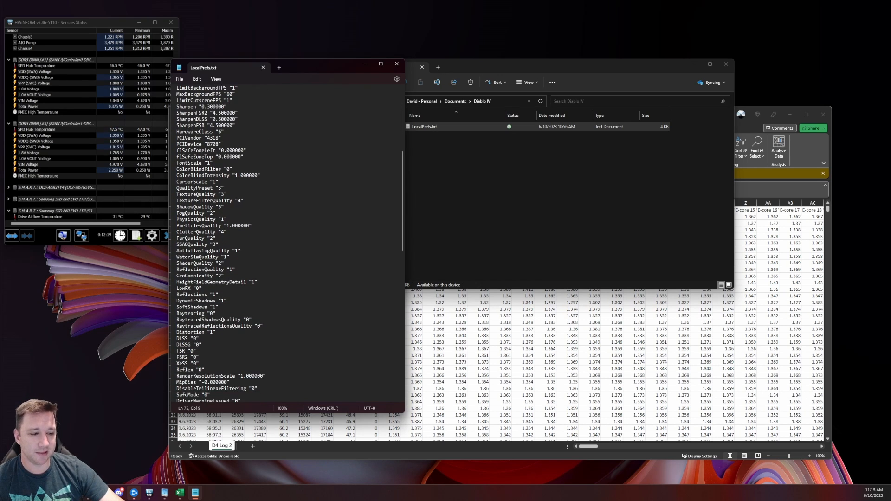
scroll(down, 3)
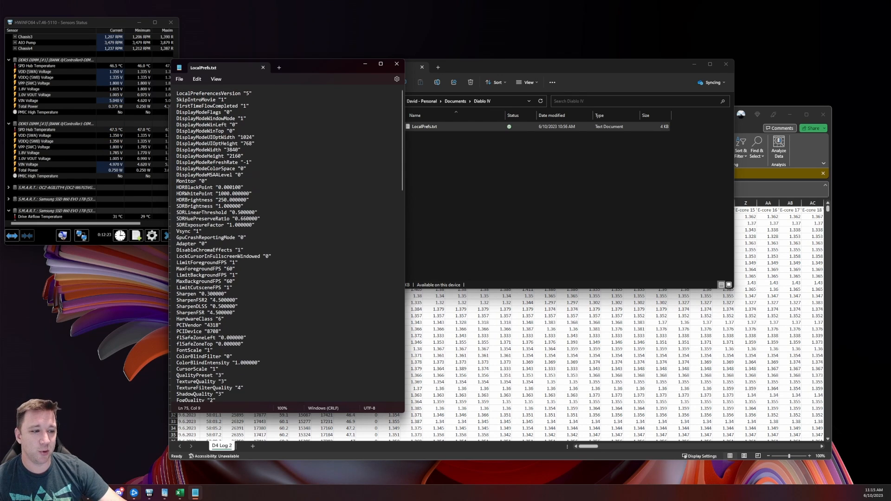
scroll(down, 3)
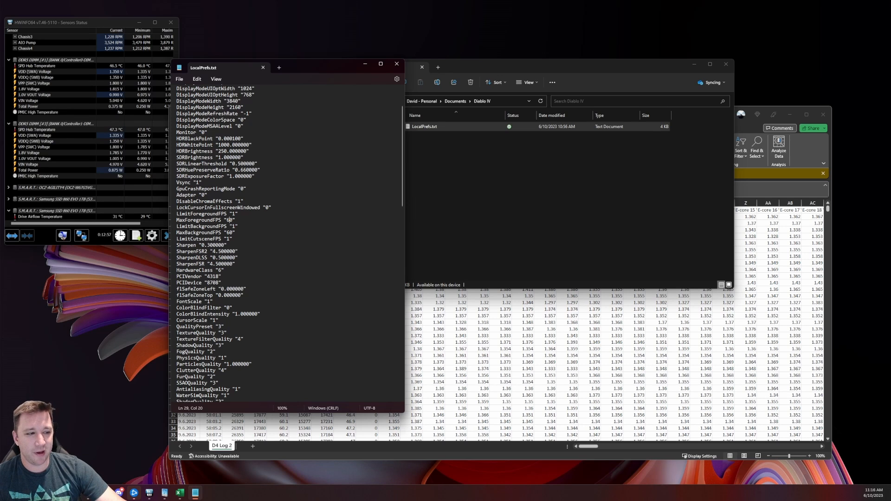
click(178, 79)
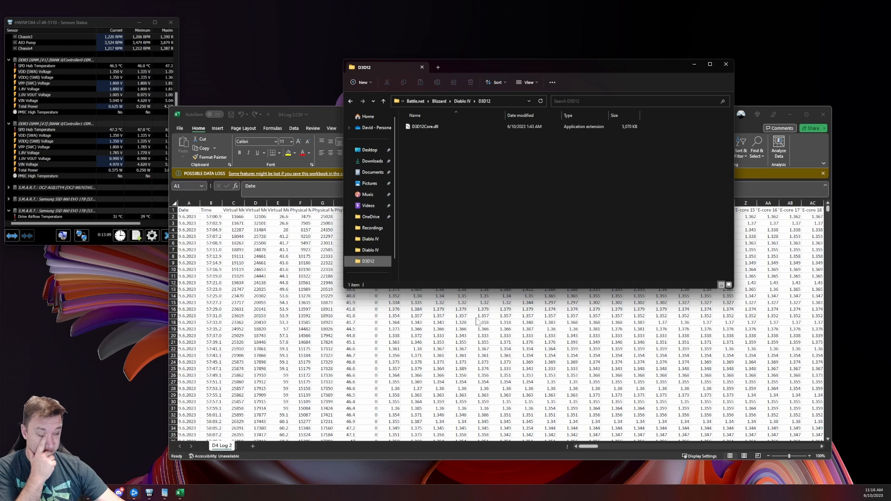
From the Diablo IV game page, show its install folder in File Explorer.
click(425, 126)
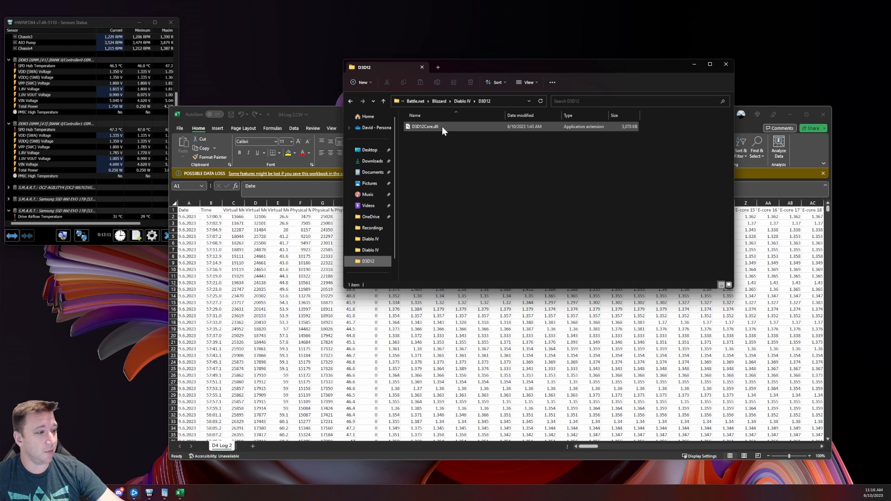
click(424, 126)
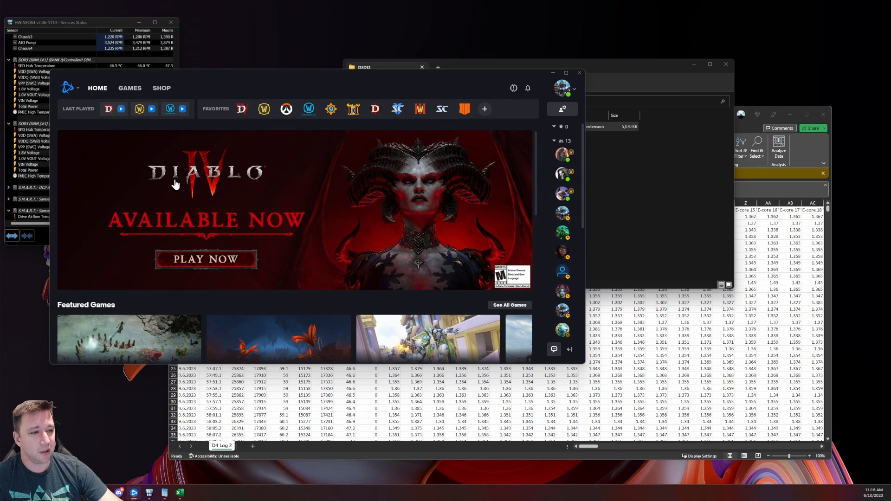
click(241, 109)
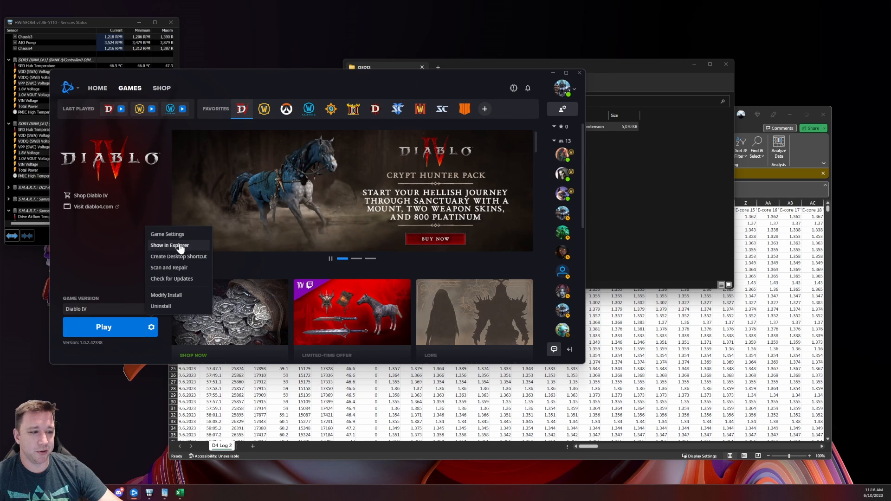
click(169, 245)
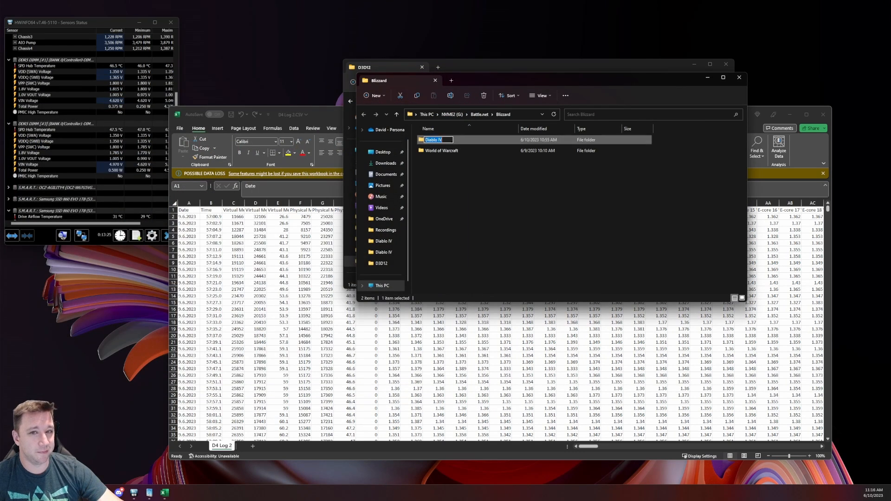
Bring up the version details of the game's D3D12Core.dll in the Diablo IV D3D12 folder.
double_click(434, 139)
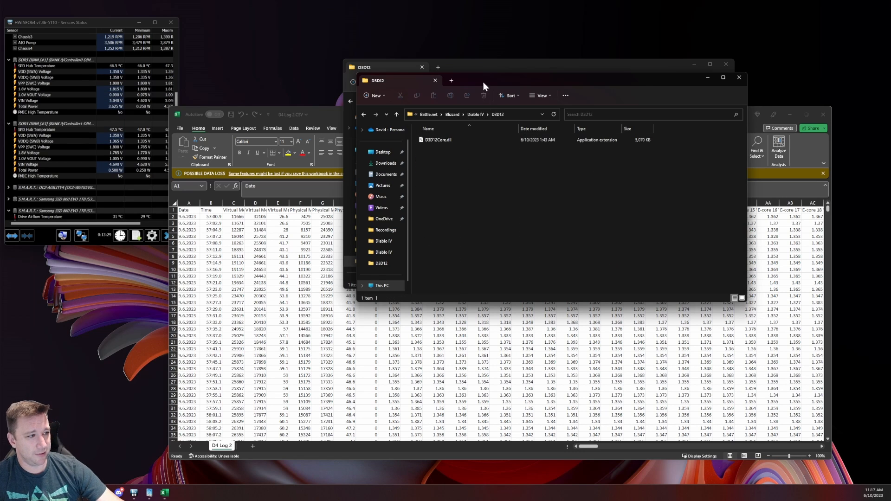
right_click(221, 172)
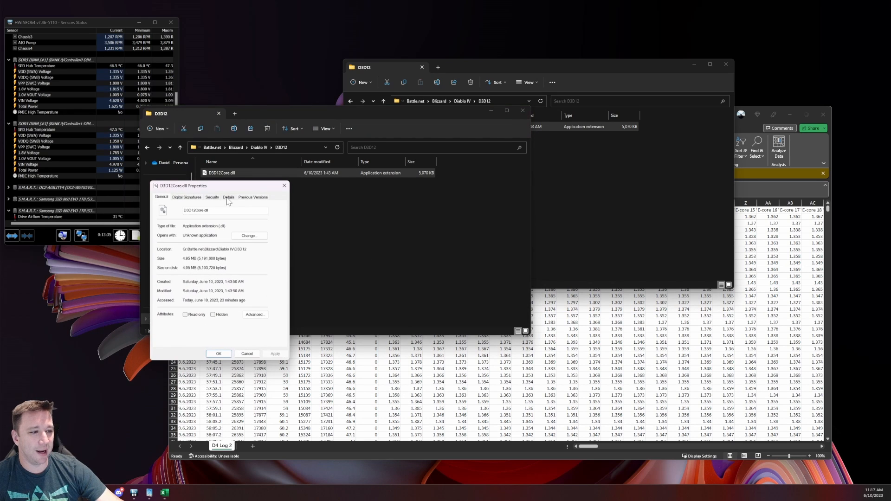
click(228, 196)
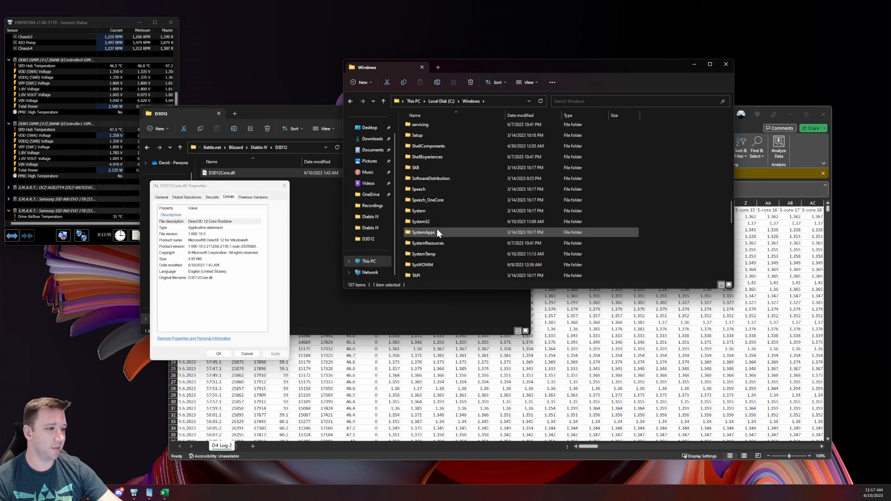
Locate the system's D3D12Core.dll in C:\Windows\System32 to see its version 10.0.22621.1635.
double_click(421, 221)
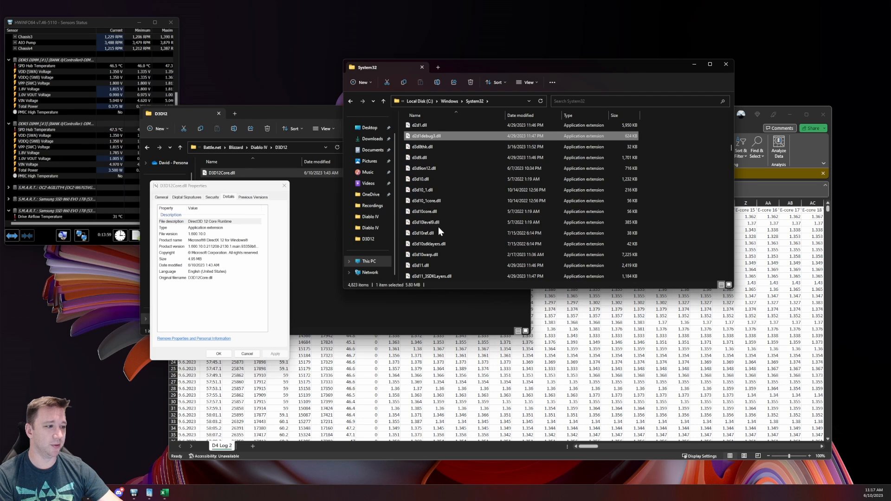
scroll(down, 3)
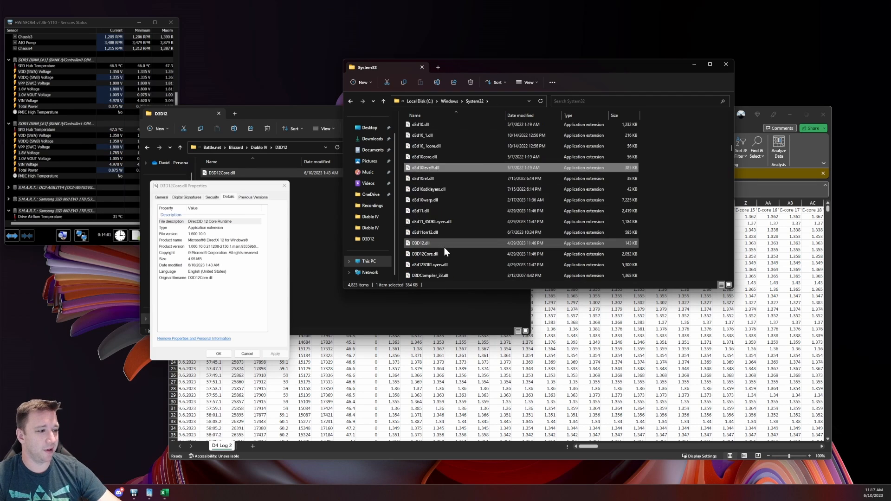
click(425, 254)
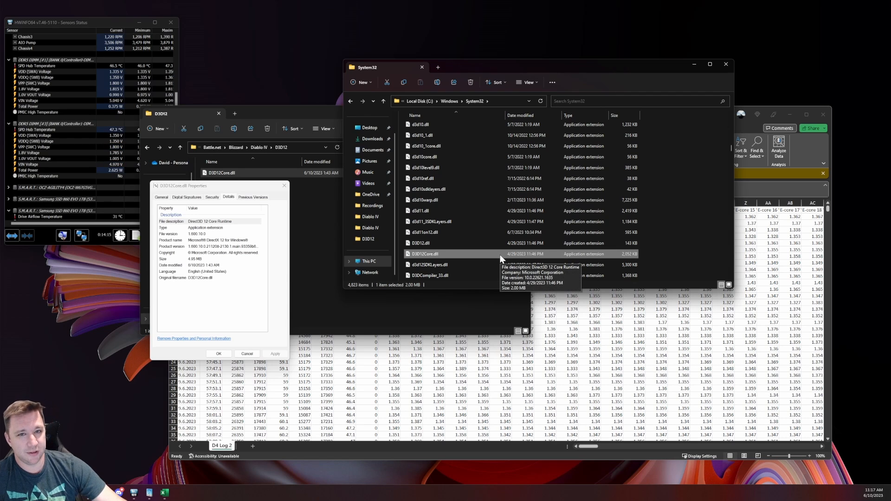
mouse_move(305, 173)
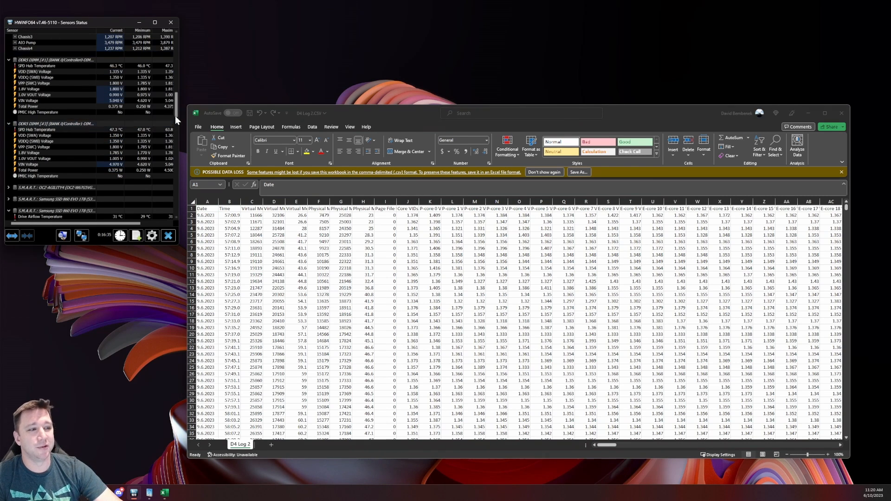
scroll(down, 3)
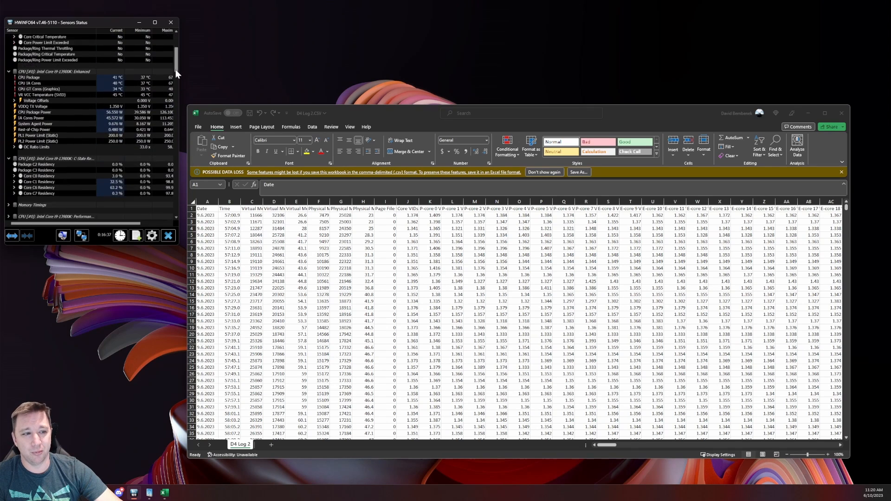
scroll(down, 3)
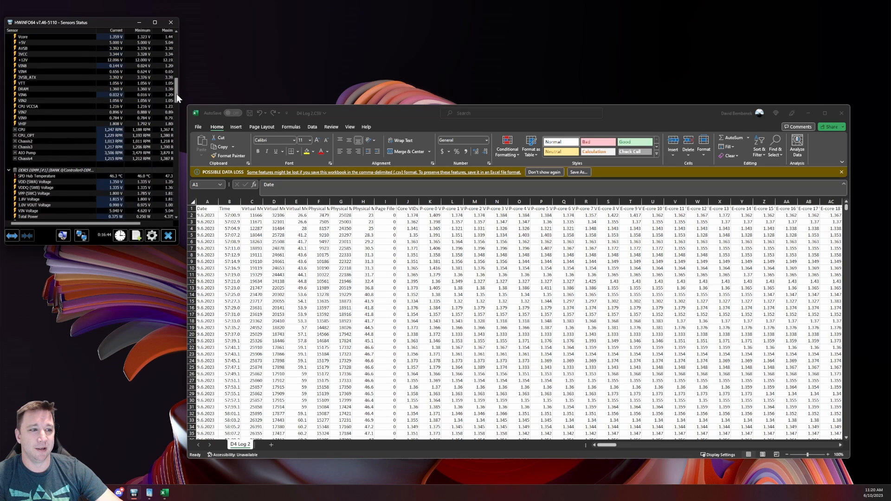
scroll(down, 3)
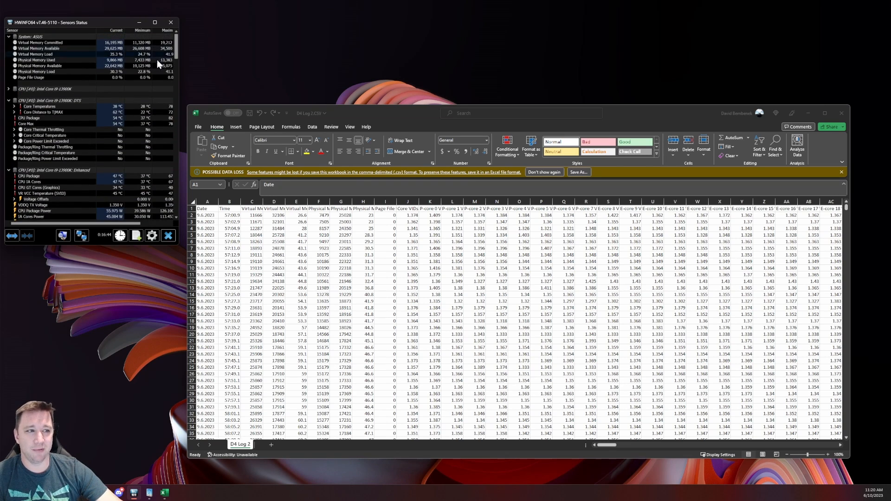
scroll(down, 3)
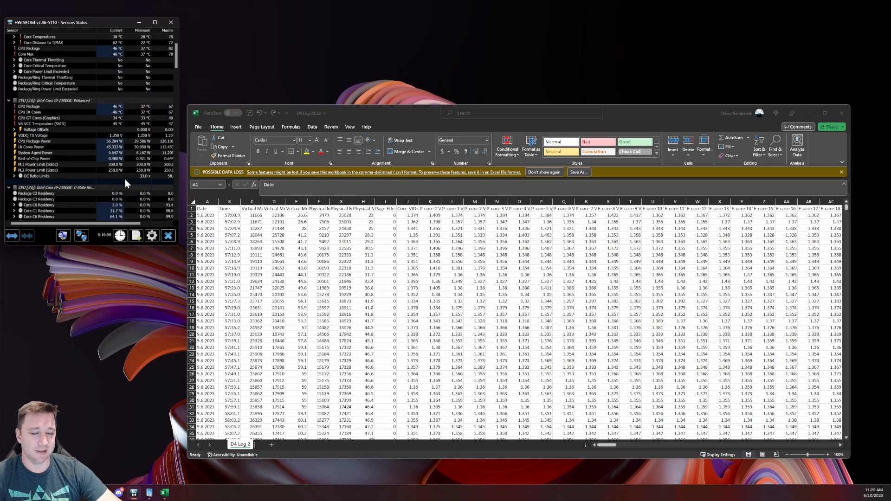
scroll(down, 3)
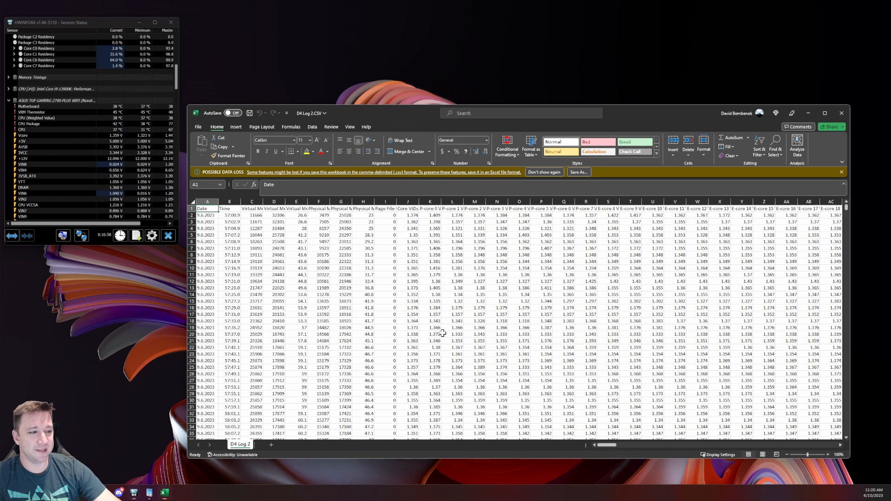
scroll(down, 3)
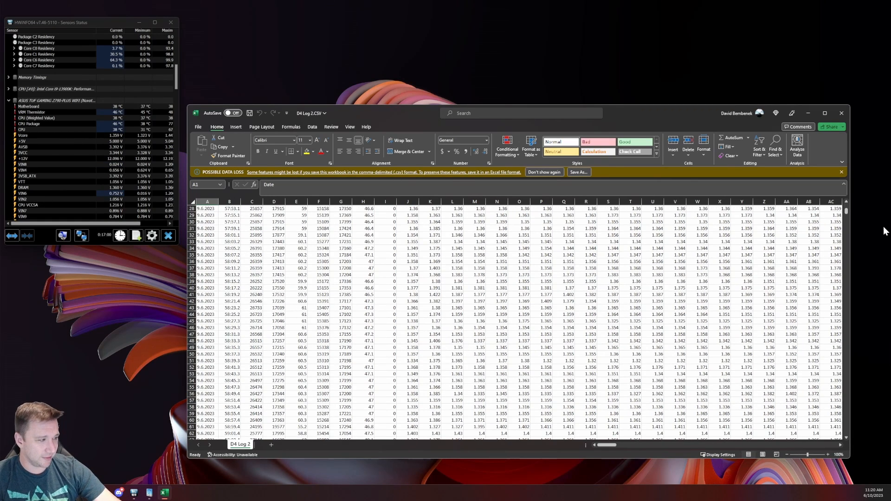
scroll(down, 3)
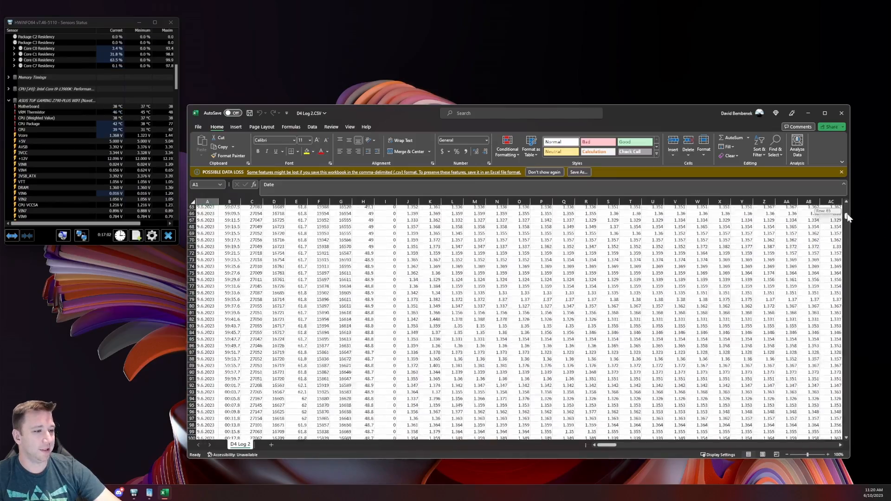
scroll(down, 3)
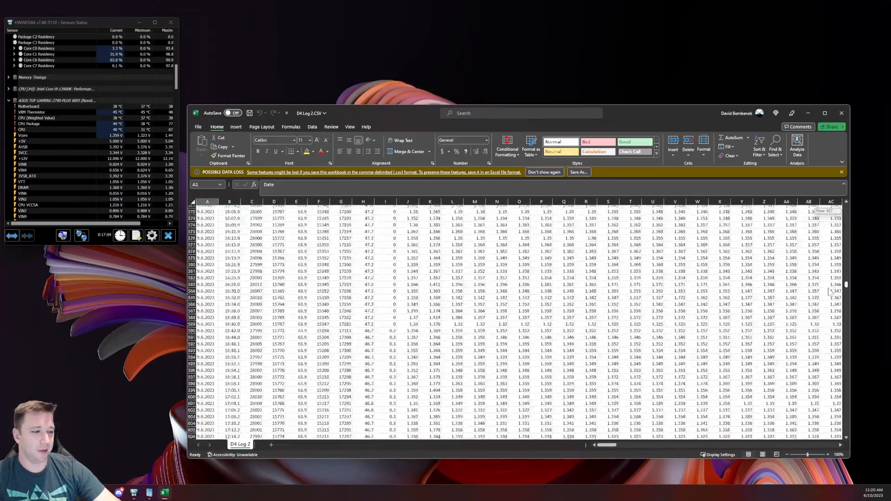
scroll(down, 3)
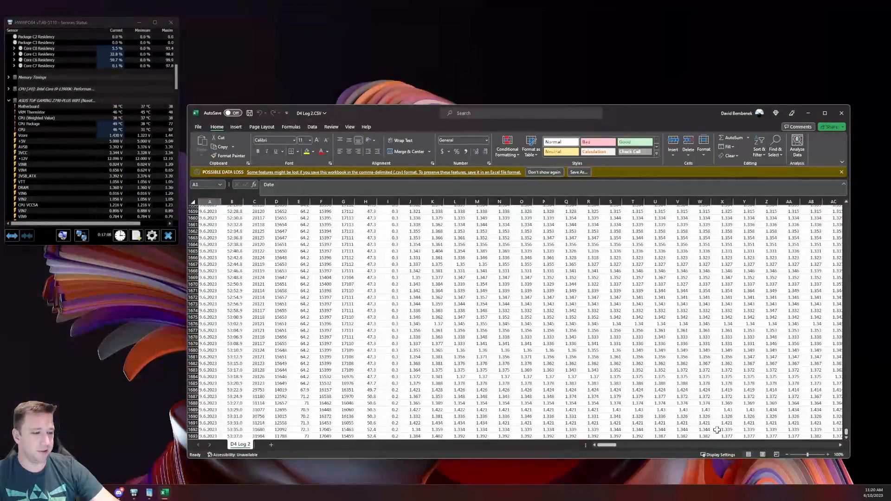
scroll(down, 3)
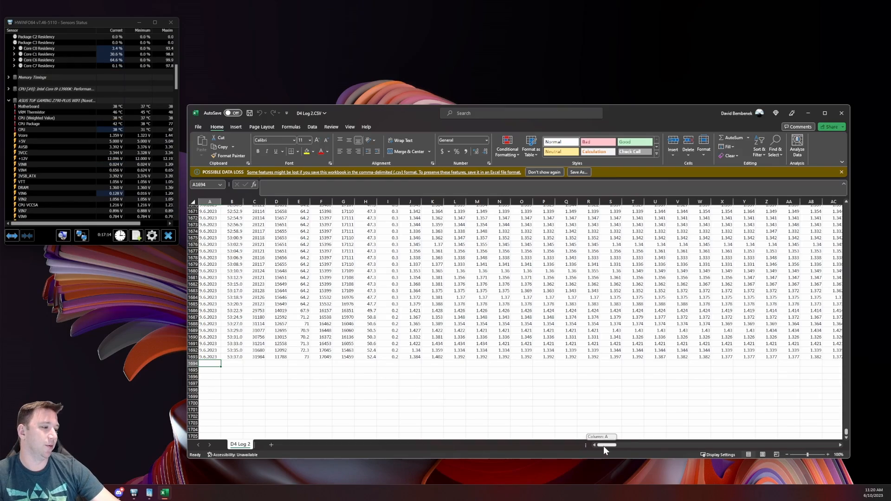
scroll(right, 3)
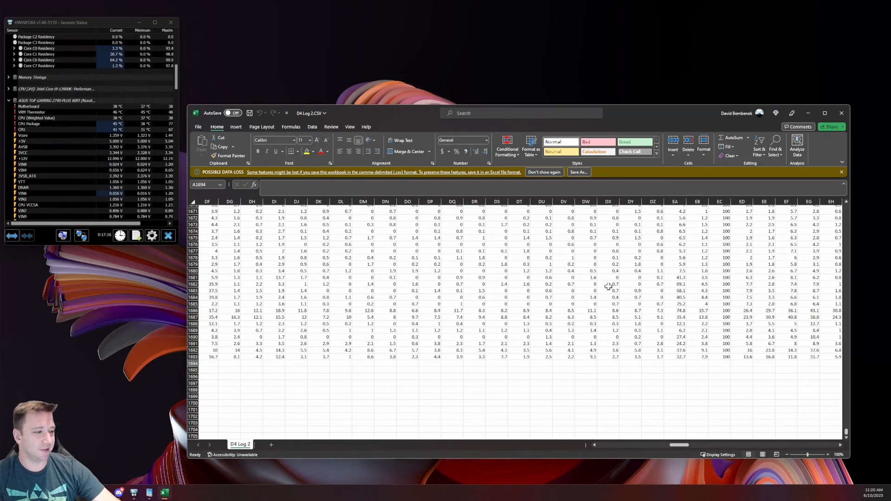
drag(682, 444, 738, 444)
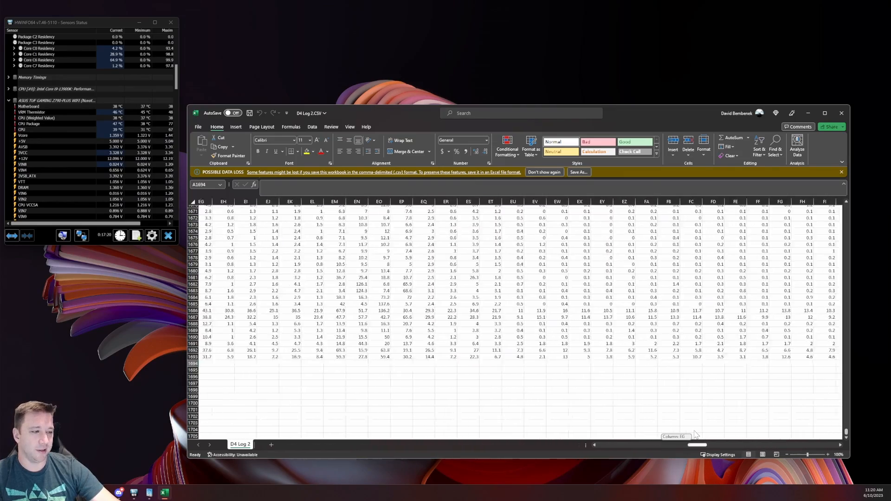
scroll(right, 3)
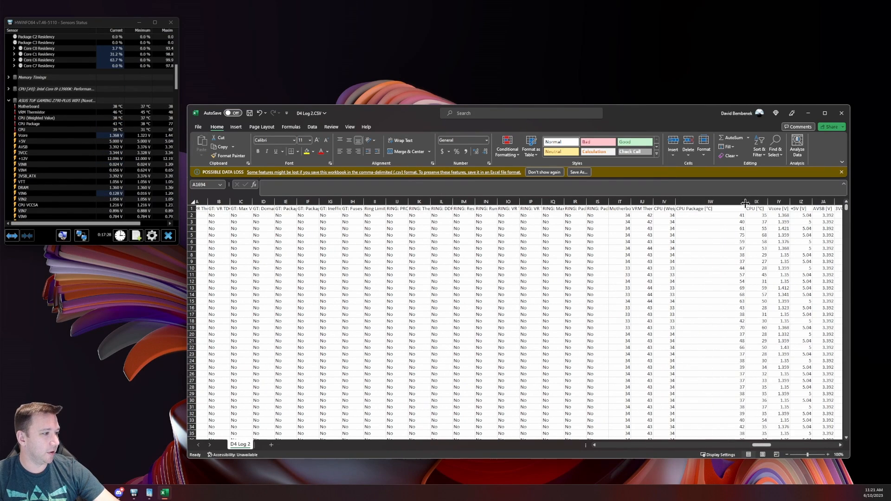
click(728, 215)
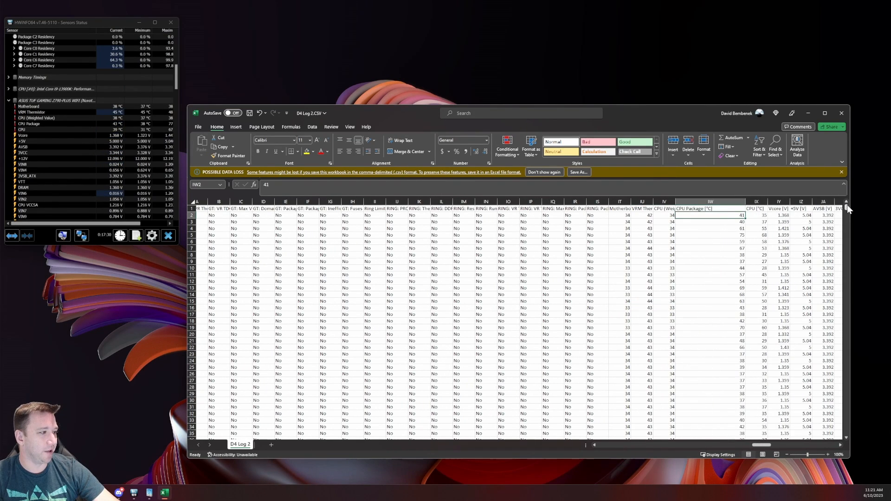
click(710, 254)
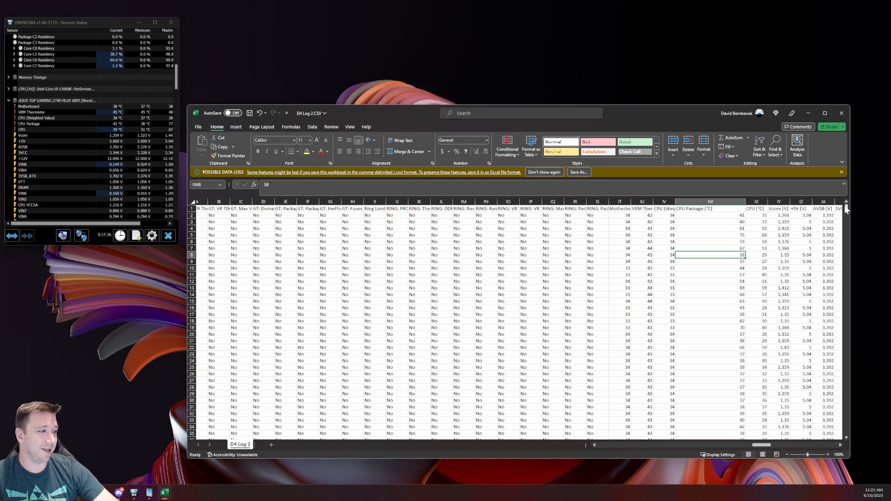
scroll(down, 3)
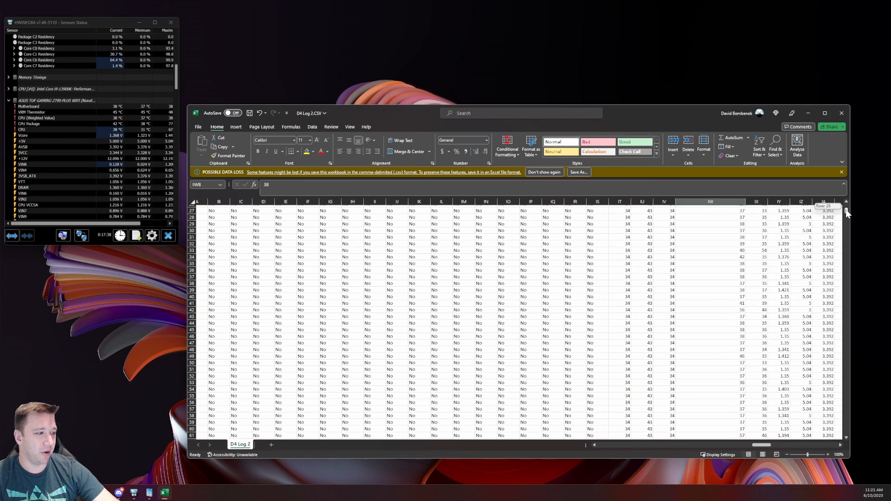
scroll(down, 3)
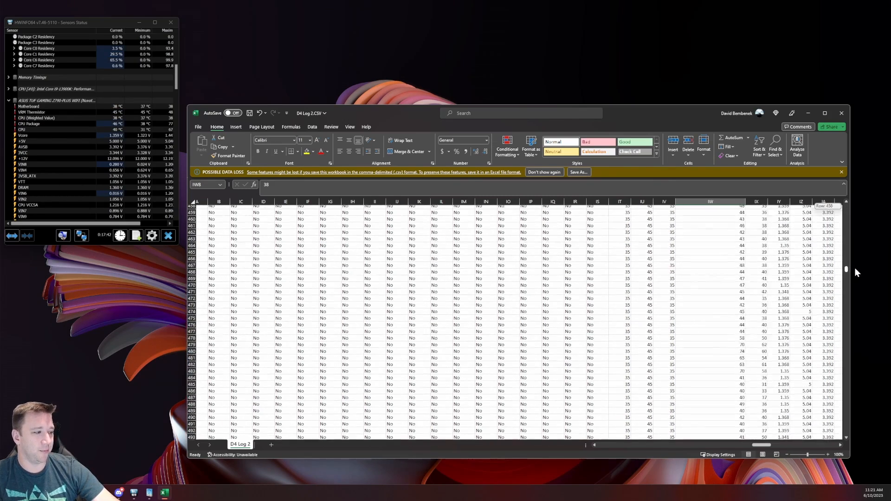
scroll(down, 3)
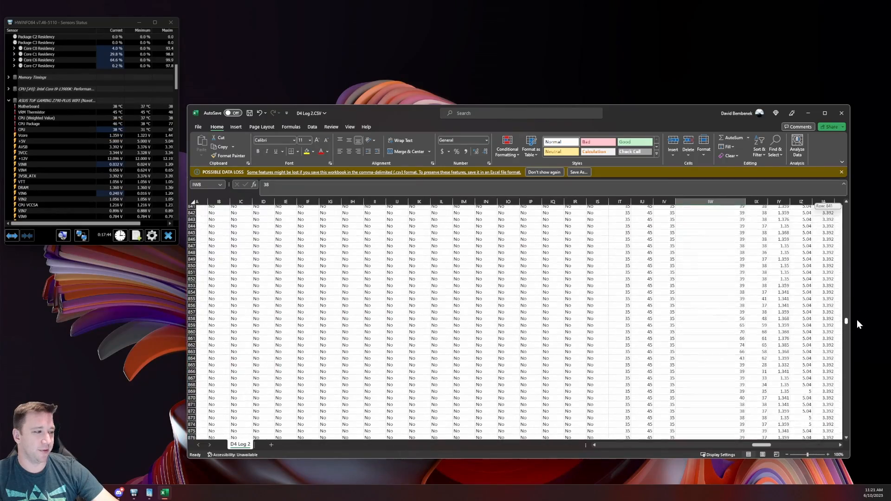
scroll(down, 3)
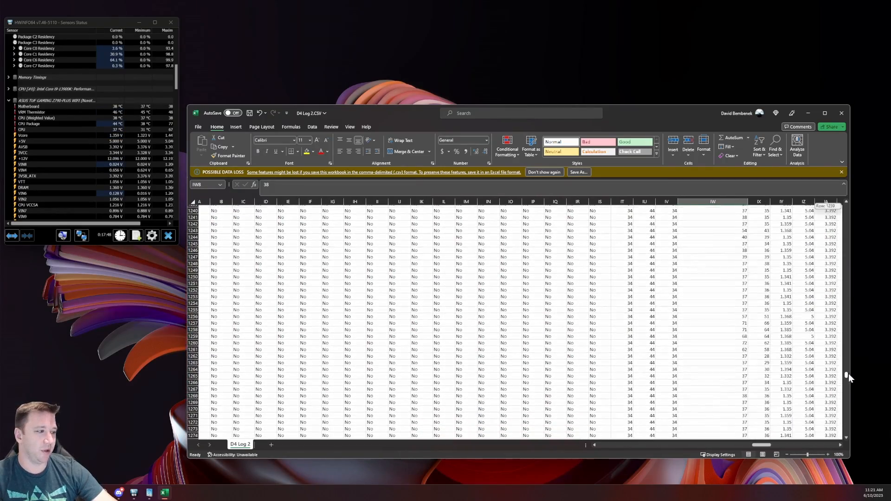
scroll(down, 3)
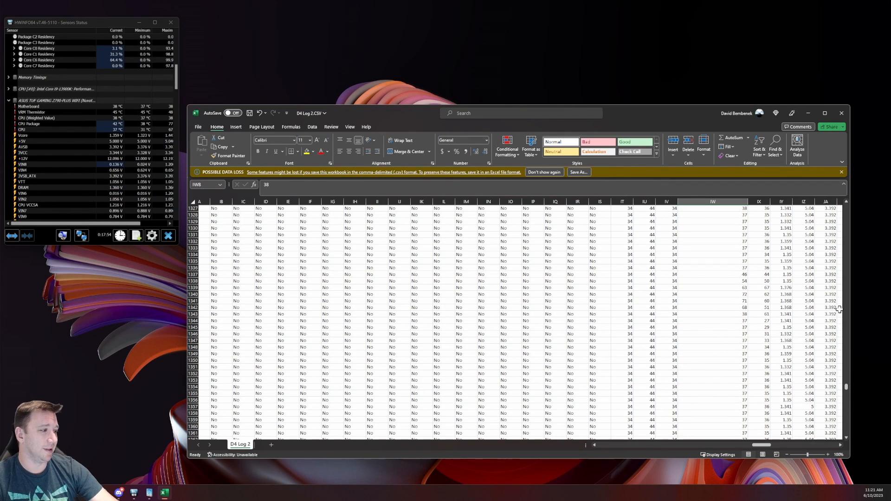
drag(763, 354, 763, 360)
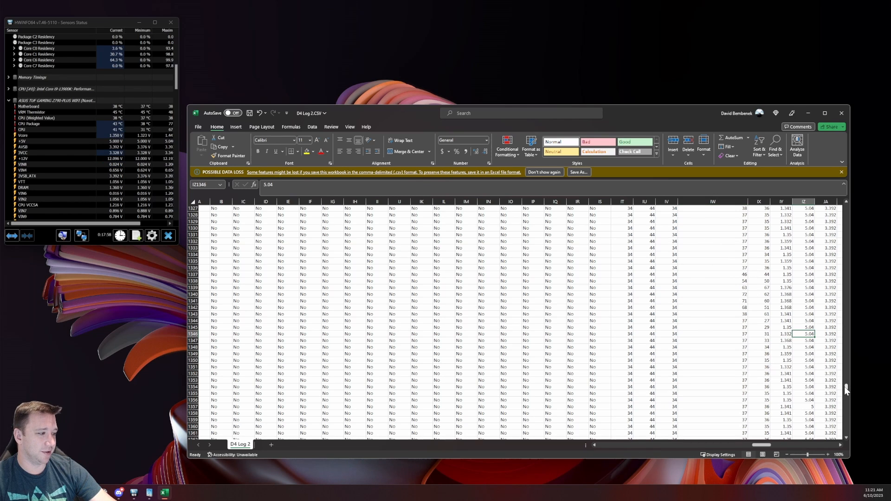
drag(846, 388, 846, 431)
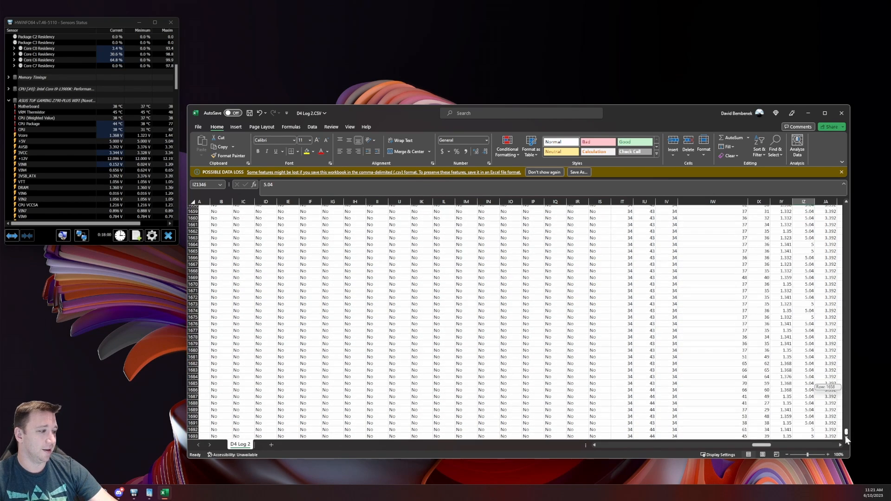
click(738, 429)
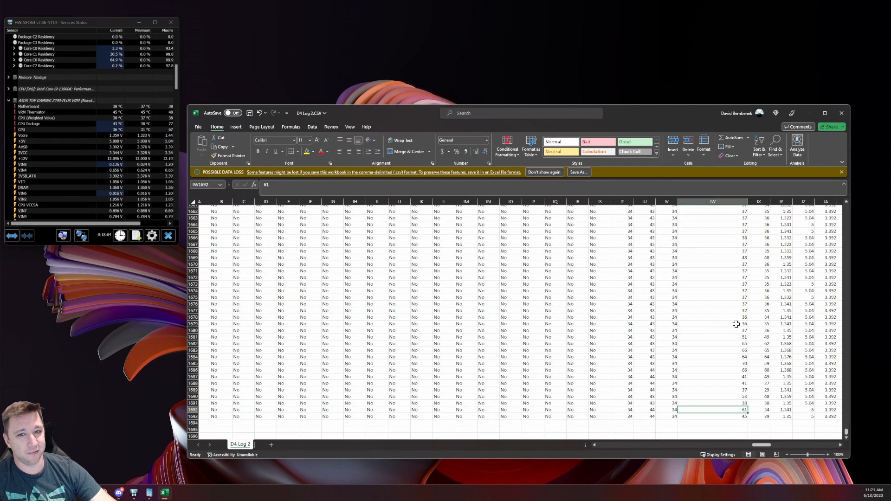
mouse_move(800, 345)
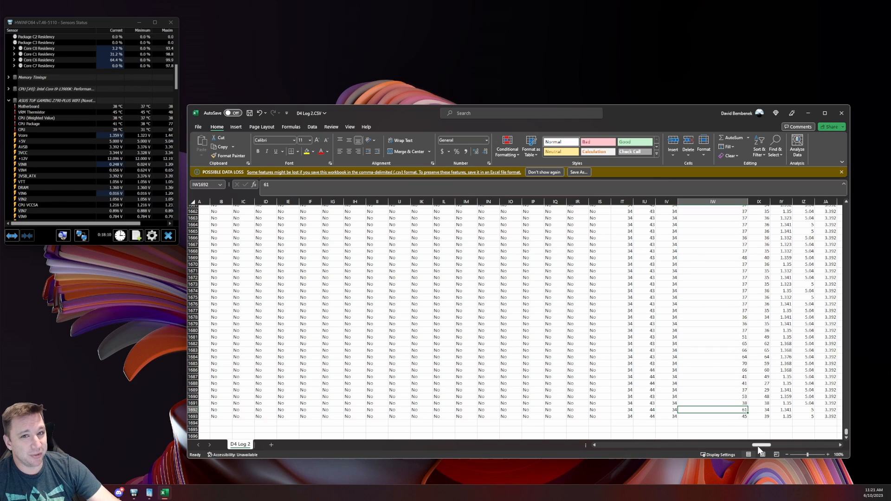
mouse_move(768, 452)
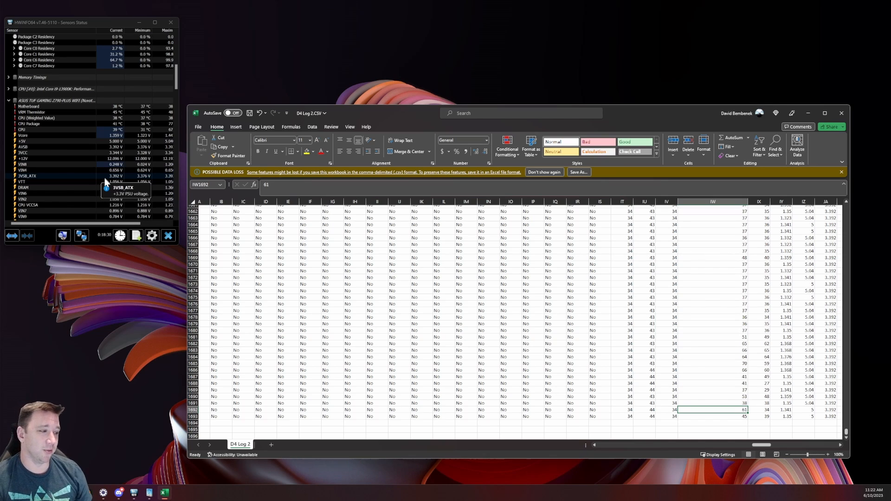
scroll(up, 3)
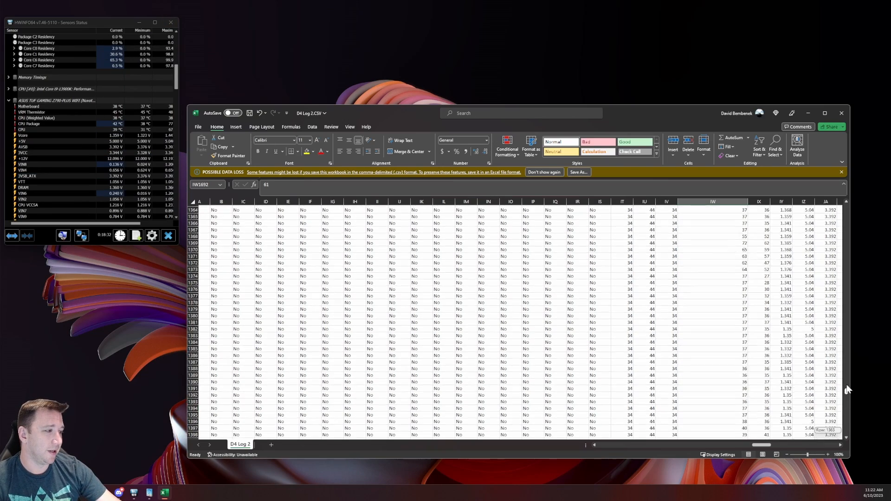
drag(843, 386, 843, 219)
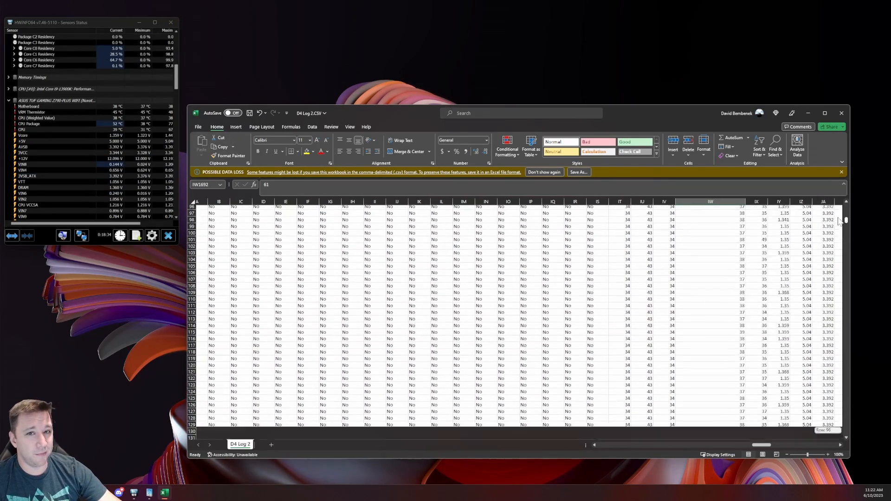
scroll(up, 3)
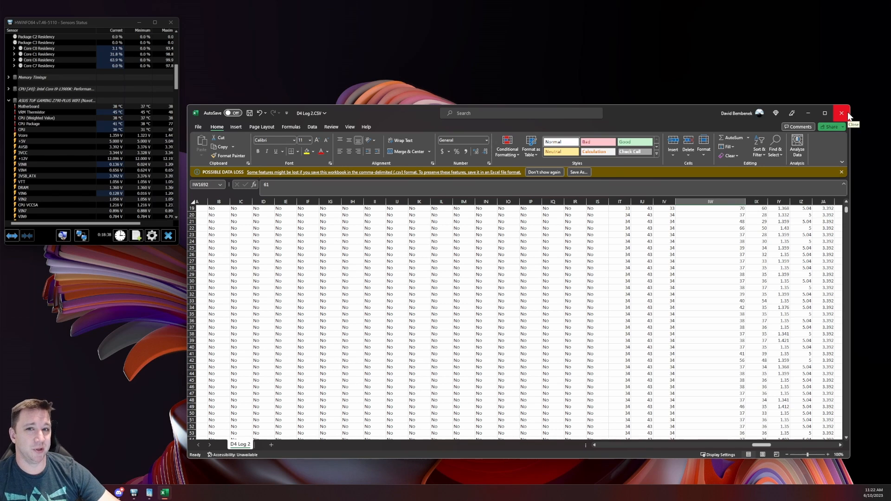
Close the sensor log workbook and review CPU-Z's Mainboard, SPD, Graphics and Bench pages.
click(841, 112)
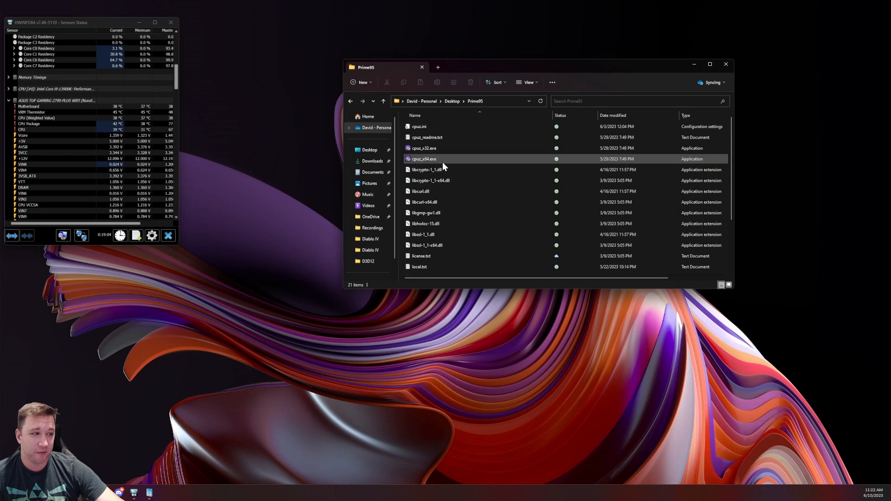
mouse_move(444, 165)
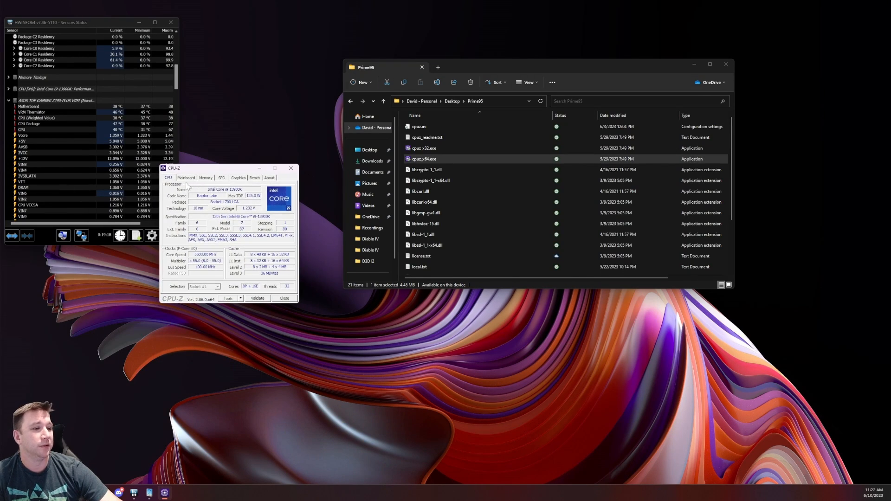
click(185, 177)
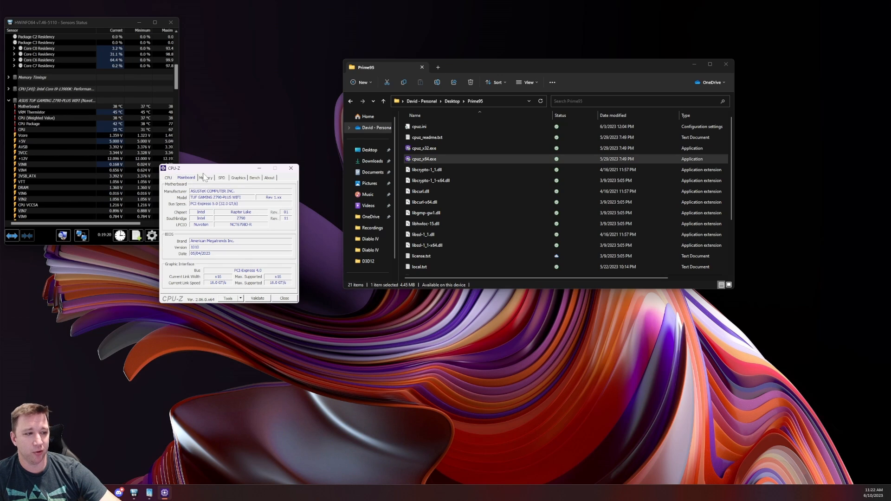
click(221, 177)
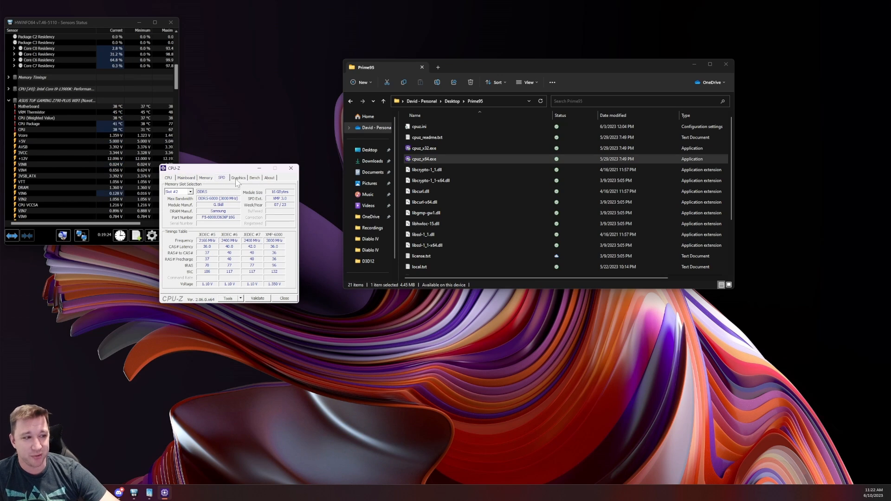
click(238, 177)
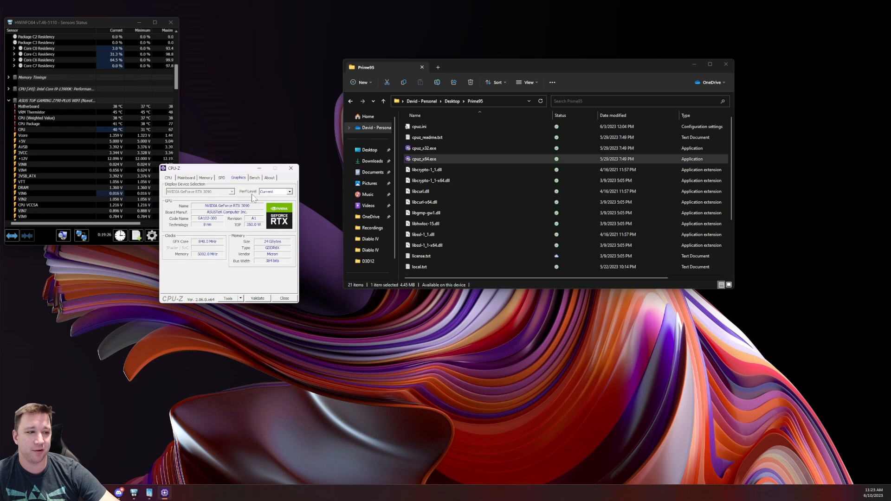
click(254, 177)
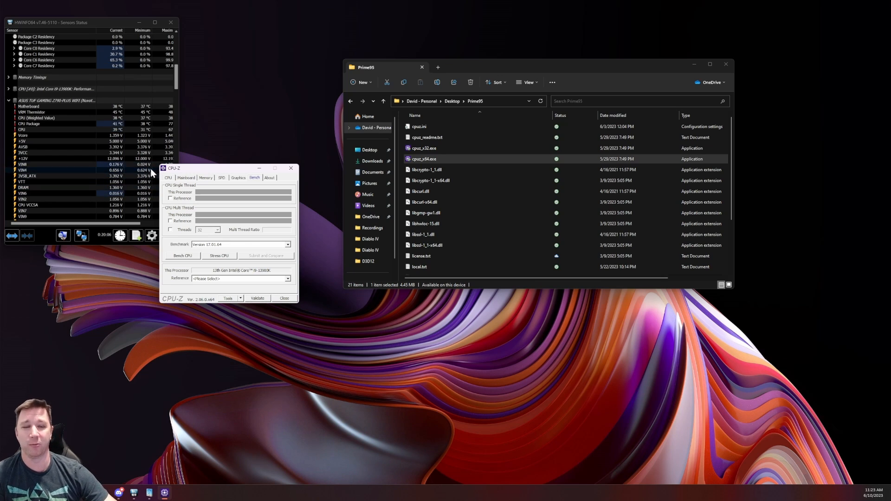
Close CPU-Z and launch Battle.net from its shortcut.
drag(174, 168, 207, 145)
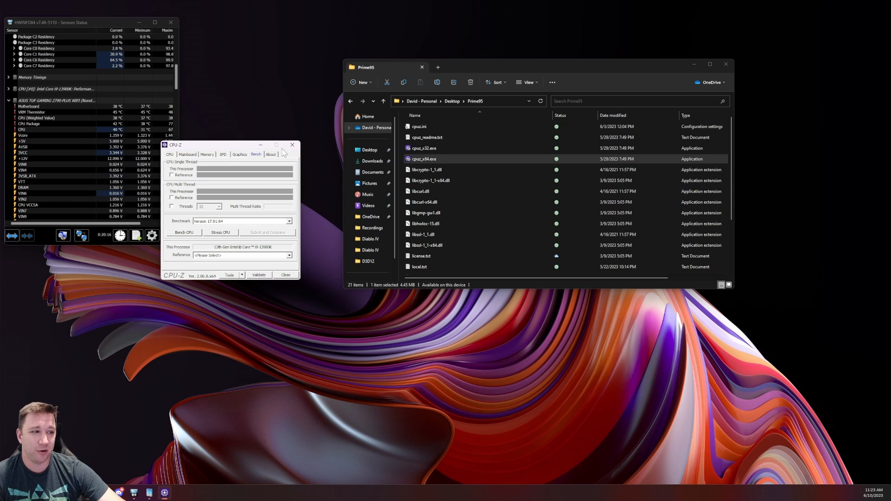
click(286, 275)
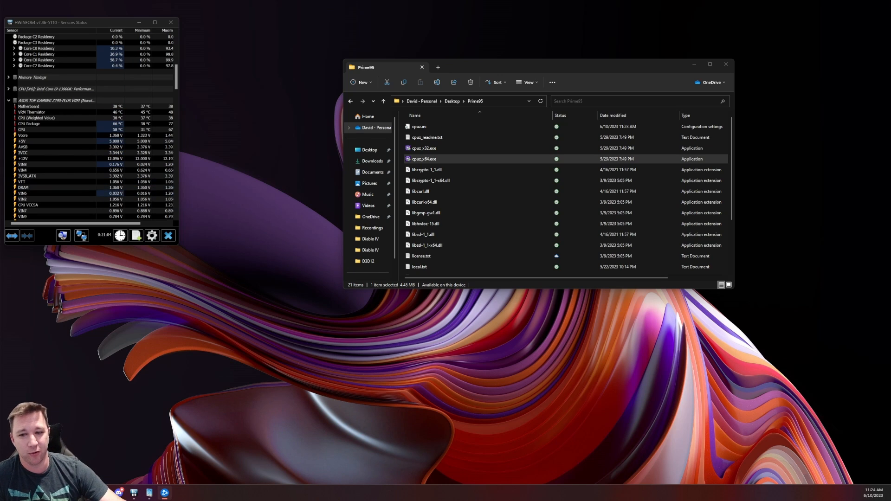
double_click(423, 159)
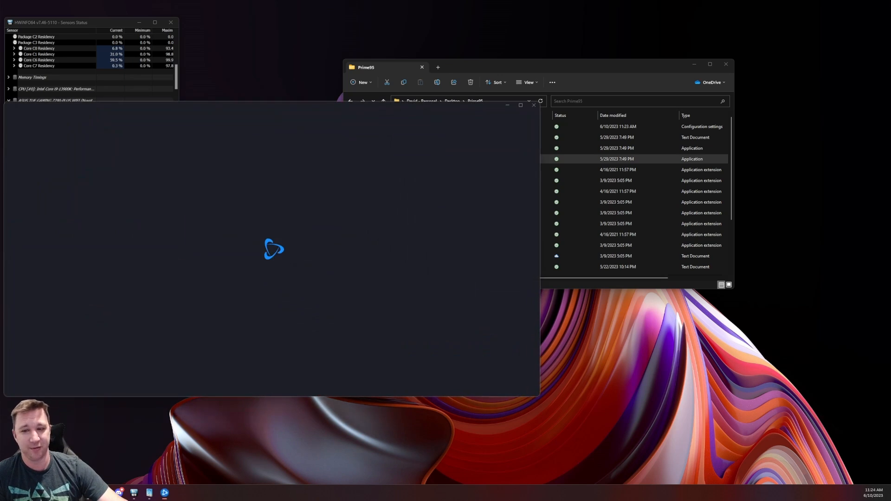